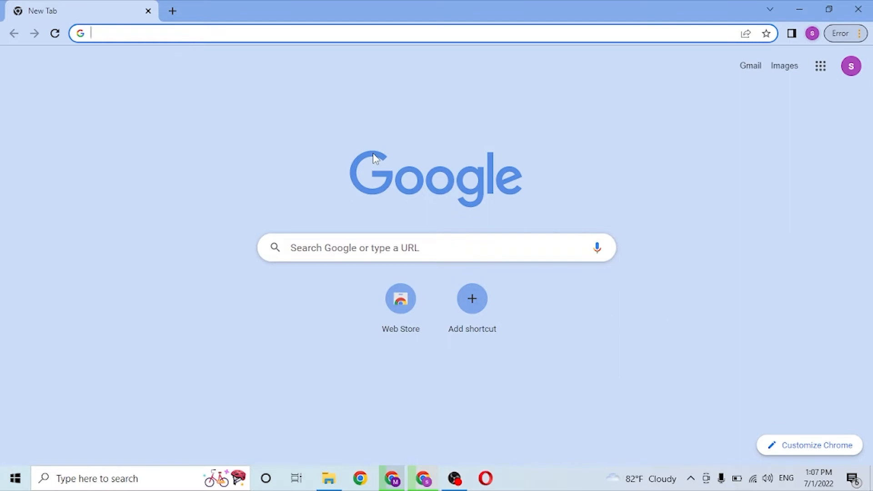
pyautogui.moveTo(209, 150)
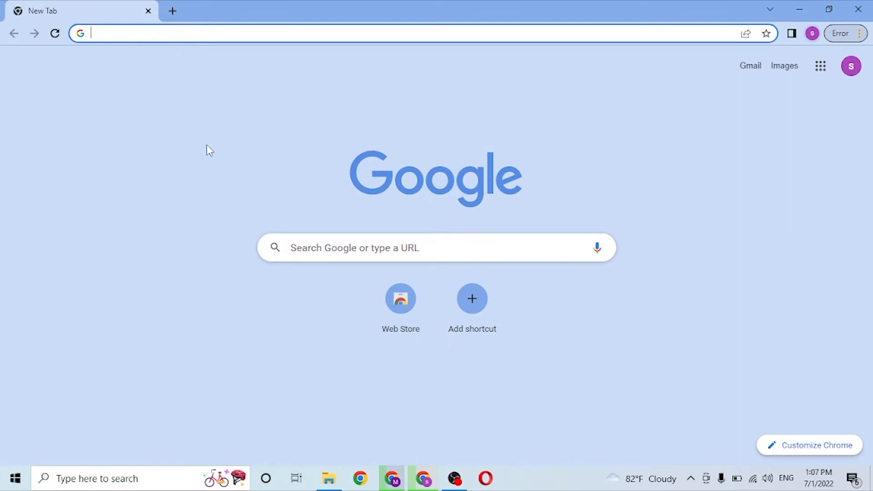
# - Search 'paystubportal login' from the address bar, choosing the Pay Stub Portal suggestion
pyautogui.click(390, 33)
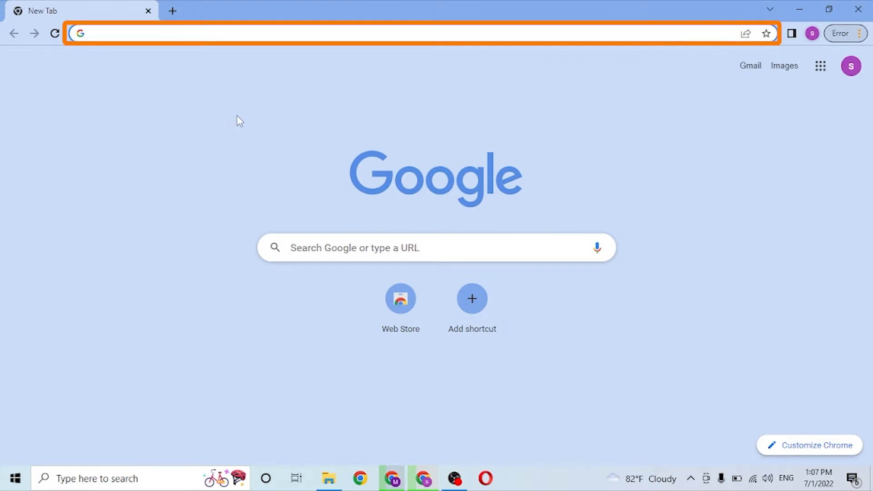
pyautogui.write('paystubportal login')
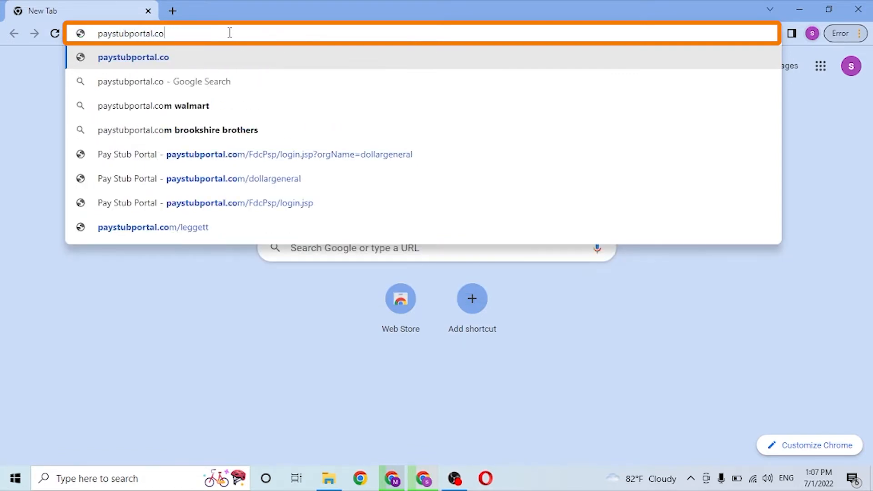
pyautogui.click(205, 202)
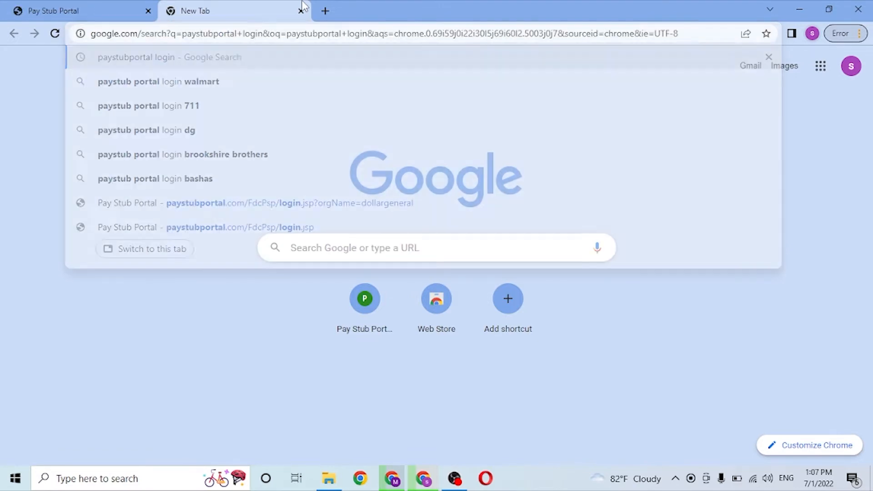
# - Reach the Money Network Pay Stub Portal login page from the results and close the duplicate tab
pyautogui.click(169, 56)
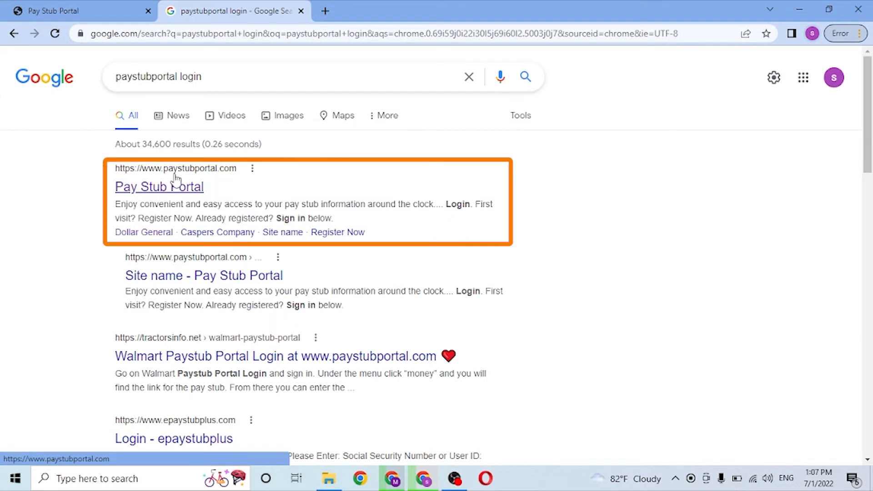
pyautogui.click(158, 187)
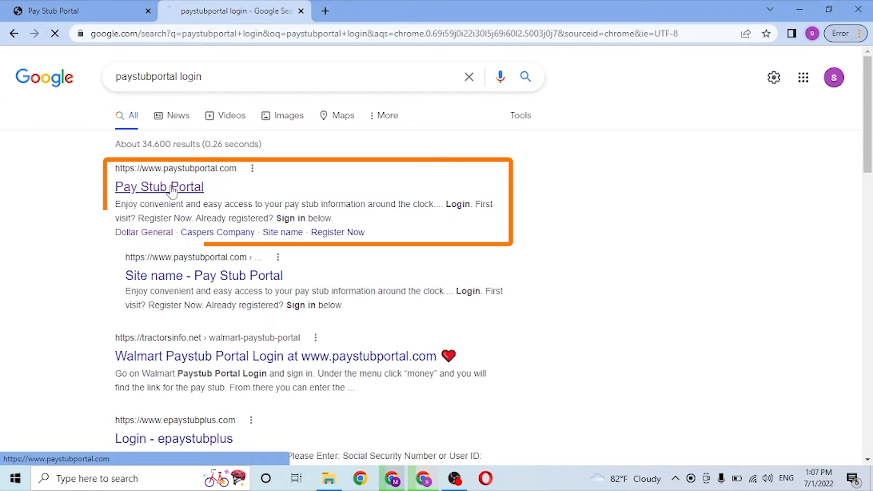
pyautogui.click(158, 186)
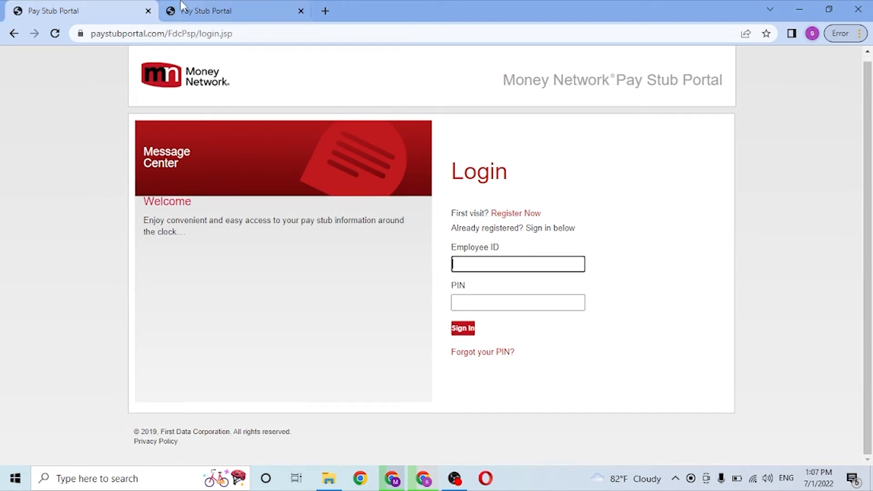
pyautogui.moveTo(148, 20)
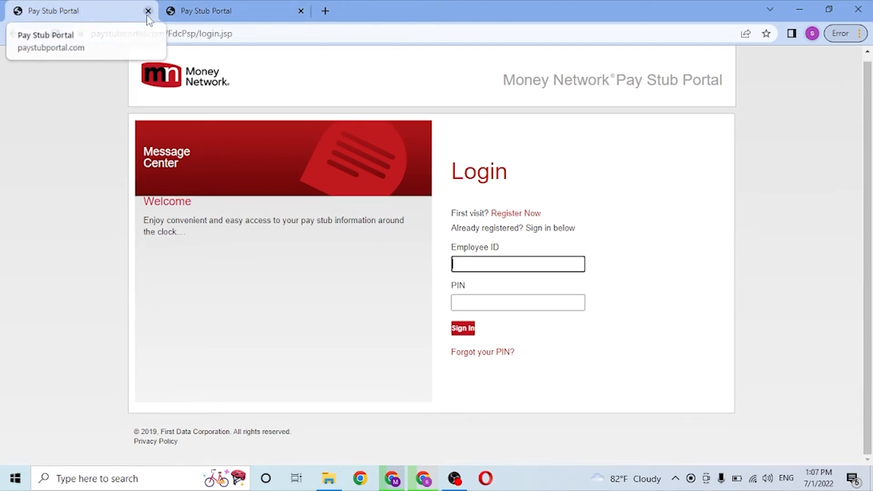
pyautogui.click(300, 11)
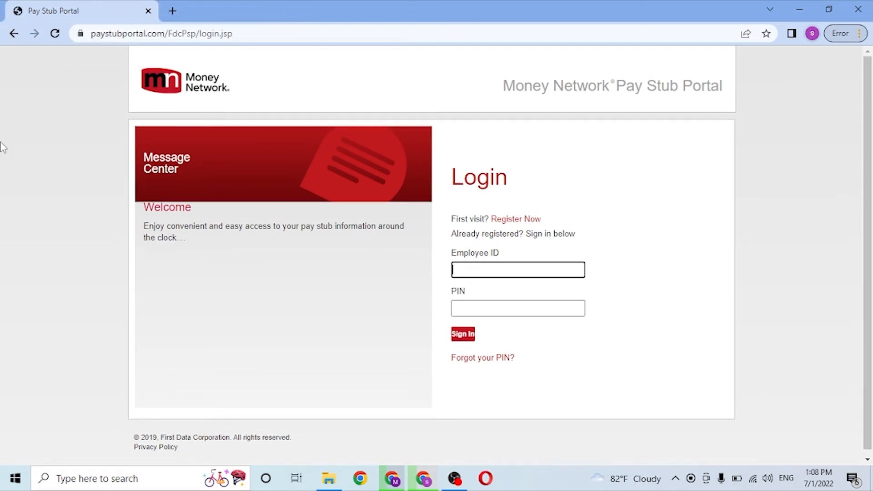
pyautogui.scroll(3)
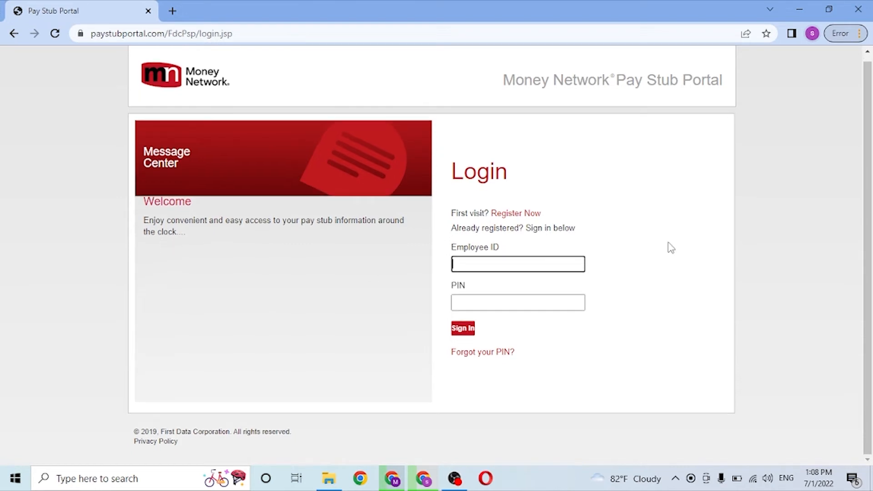
pyautogui.click(517, 263)
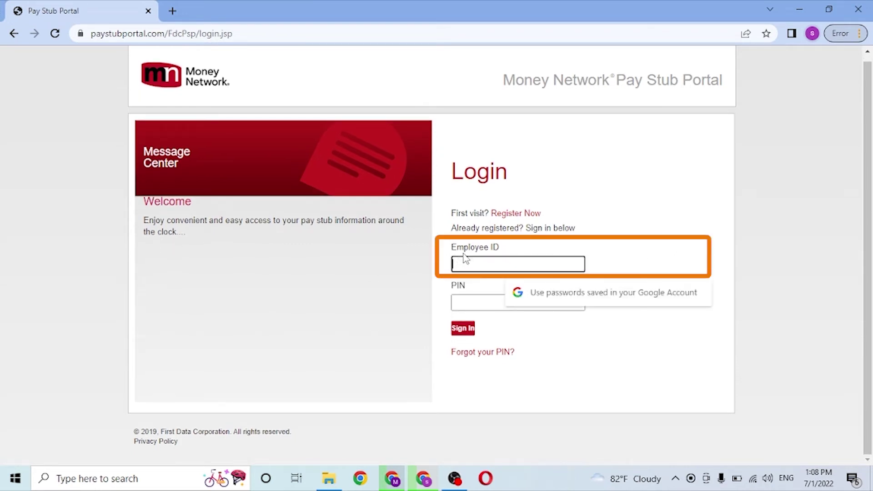
pyautogui.click(483, 302)
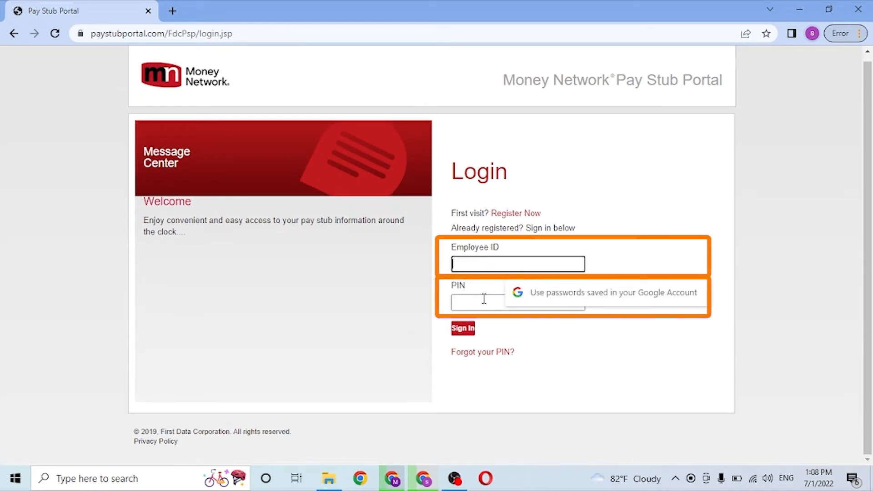
pyautogui.click(517, 302)
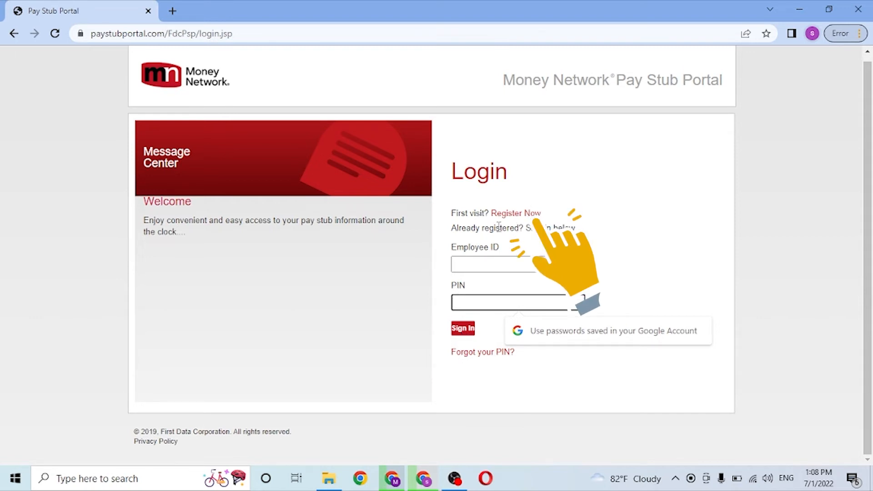
pyautogui.moveTo(515, 213)
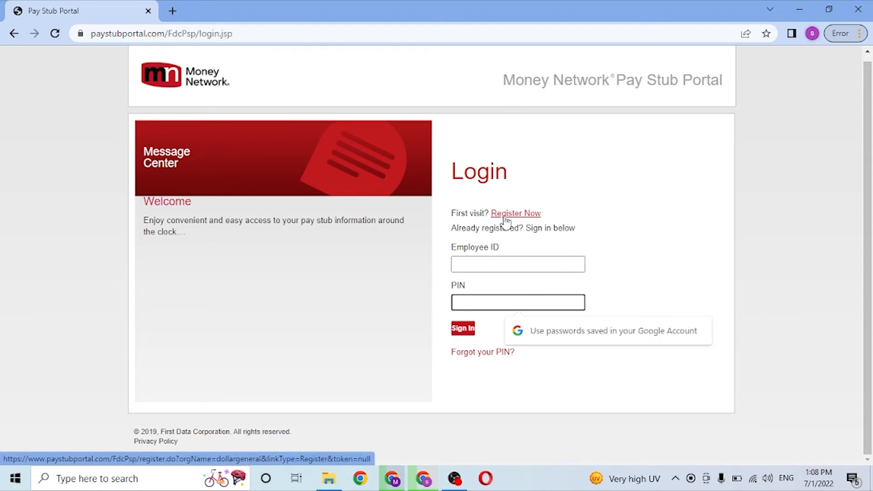
pyautogui.moveTo(579, 199)
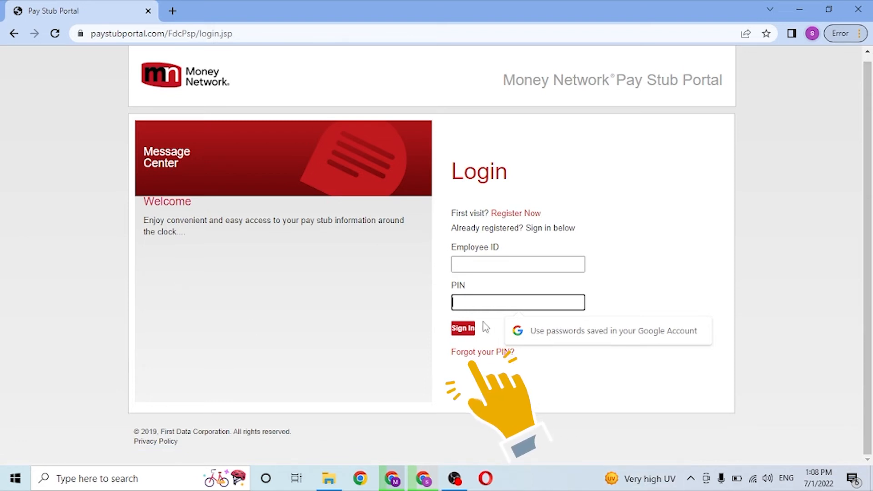
pyautogui.moveTo(482, 352)
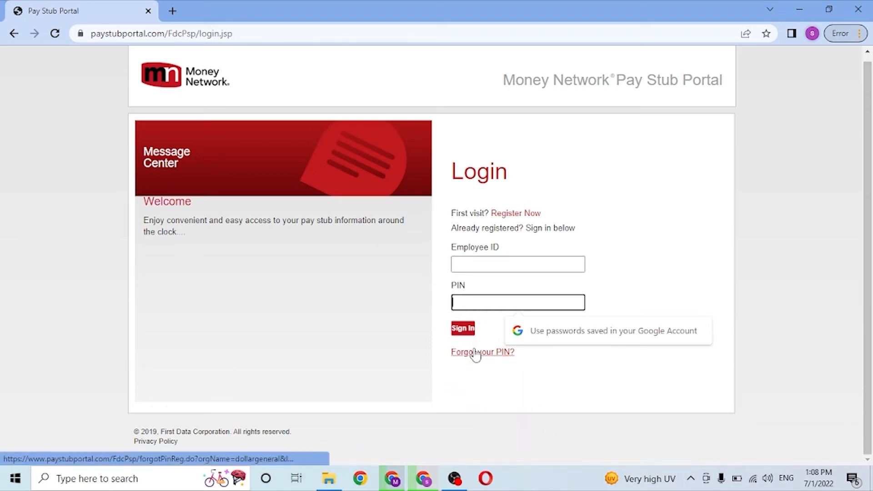
pyautogui.moveTo(482, 352)
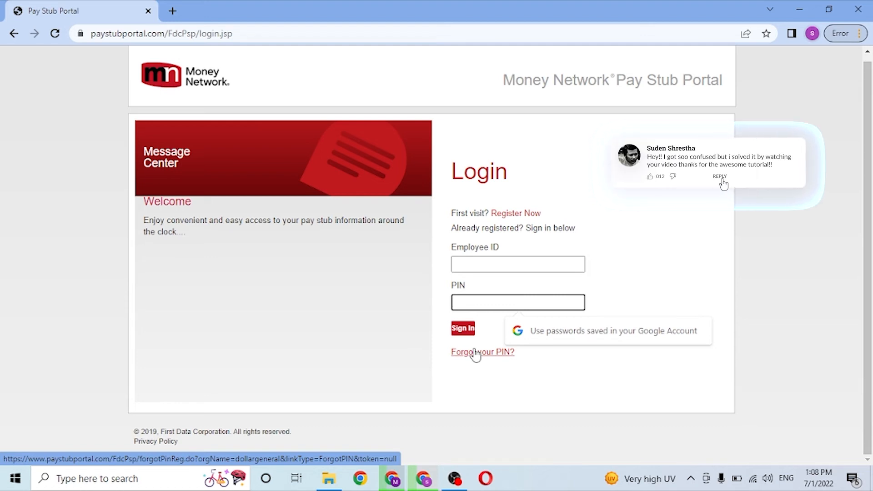
pyautogui.click(721, 177)
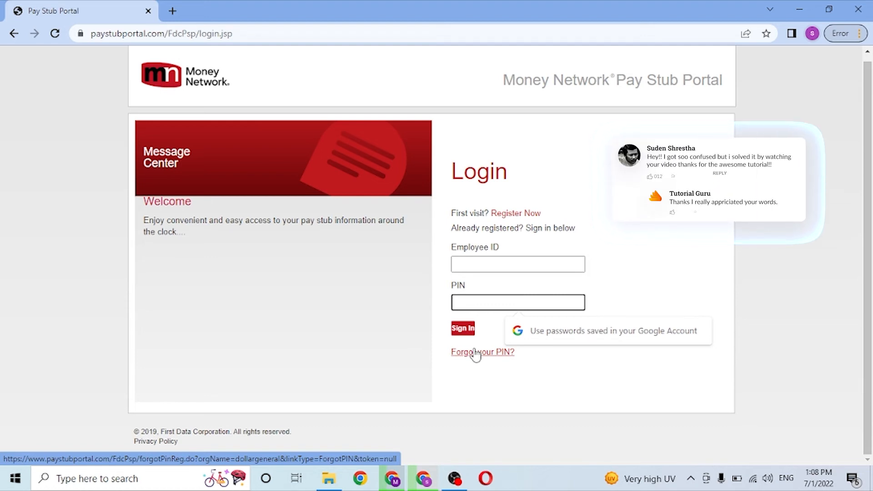